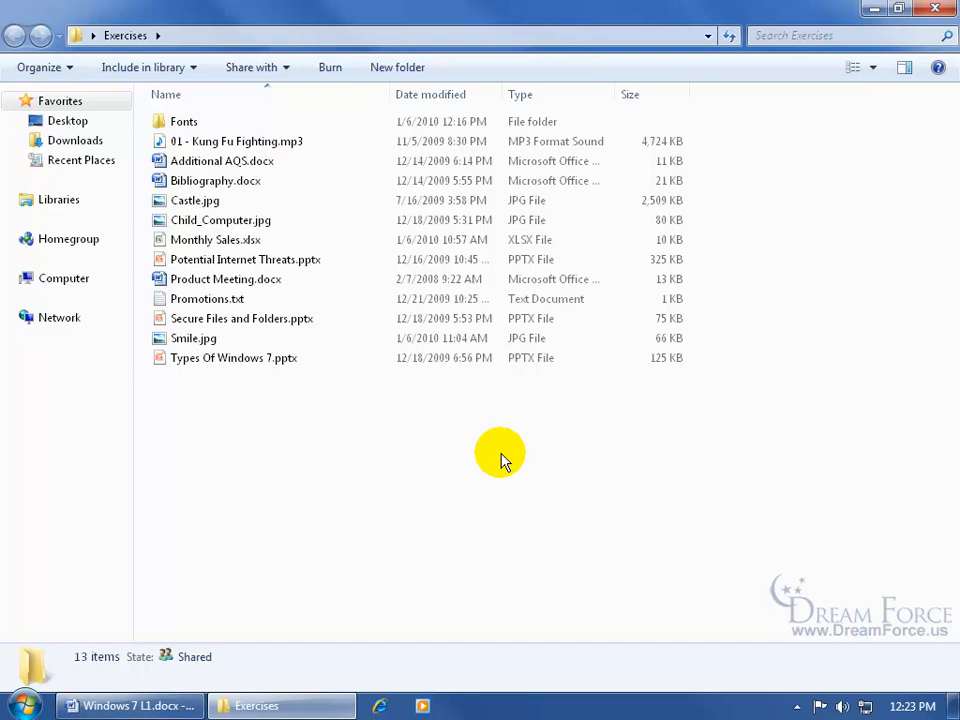
mouse_move(500, 445)
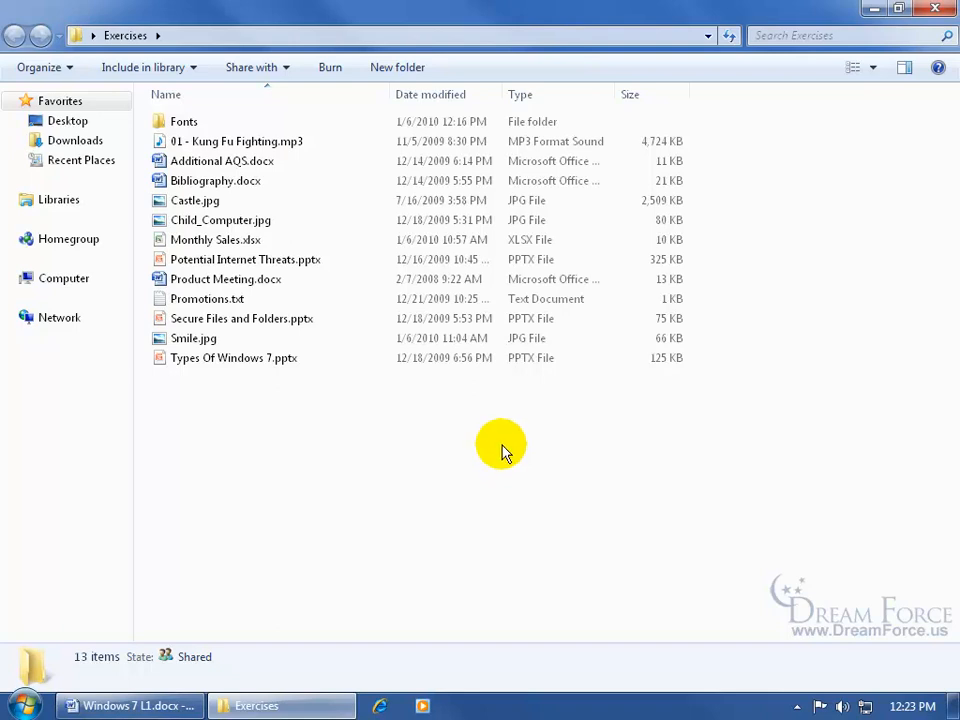
mouse_move(860, 103)
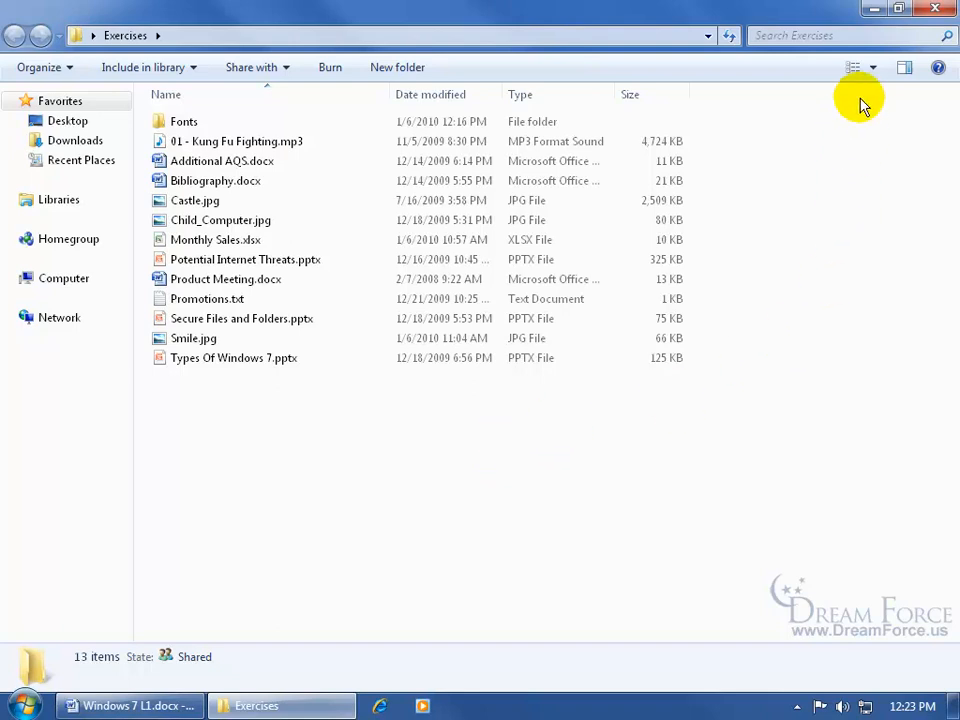
Drop down the Views menu to show the folder layout choices for Exercises
click(854, 67)
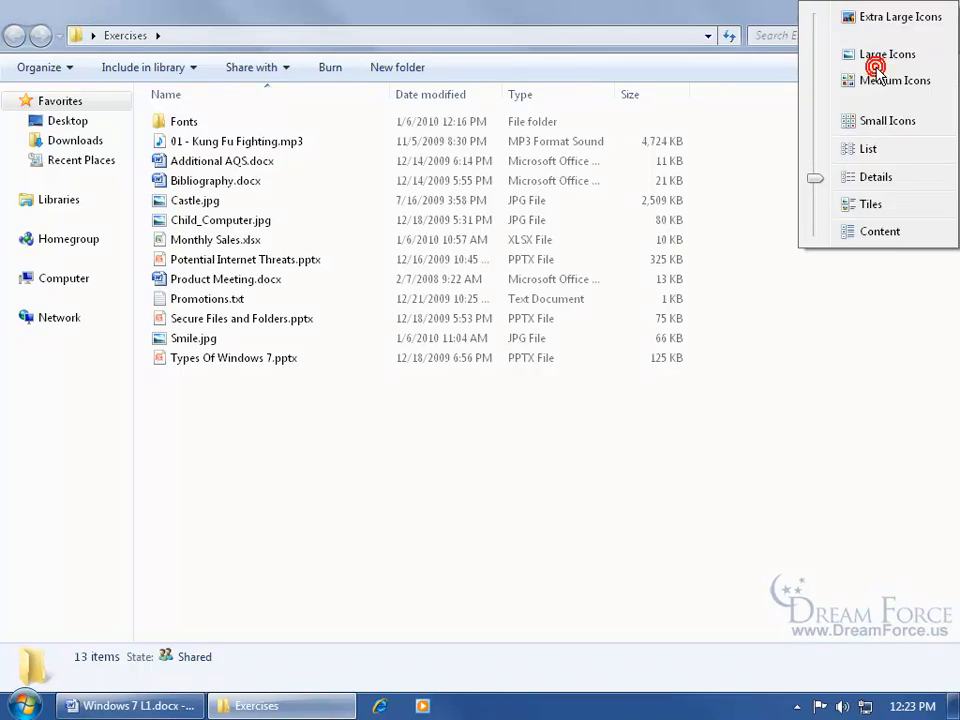
mouse_move(900, 177)
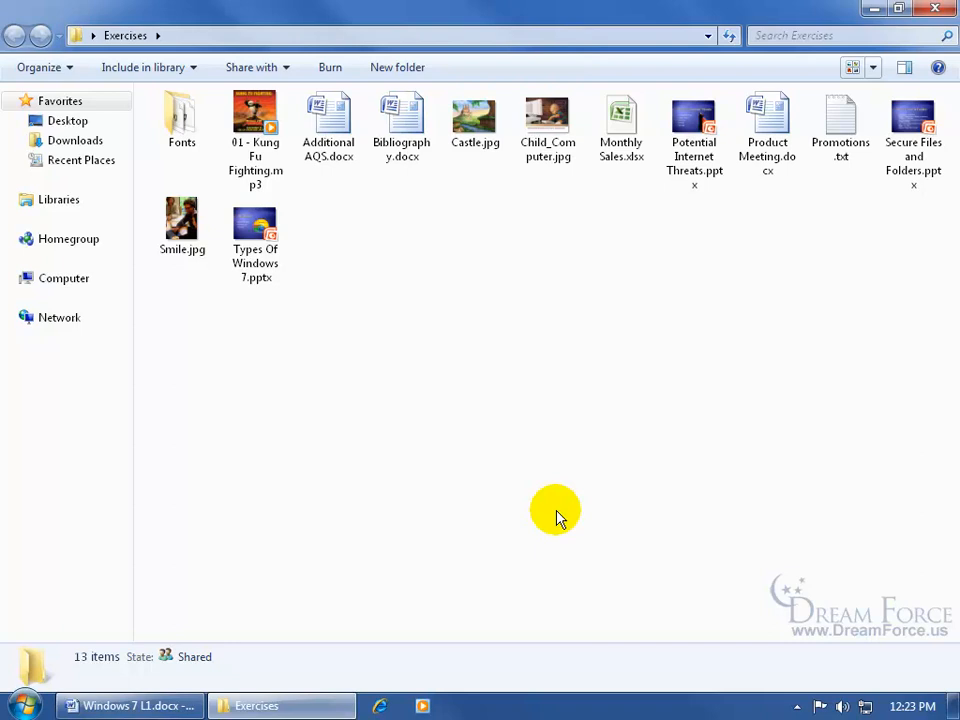
right_click(181, 115)
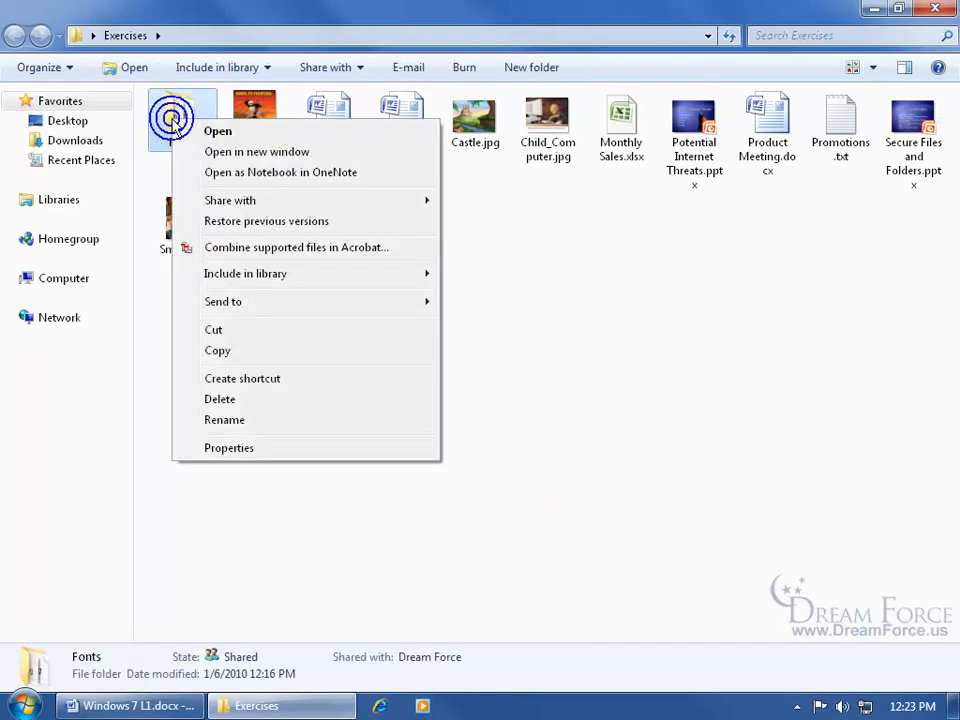
click(229, 447)
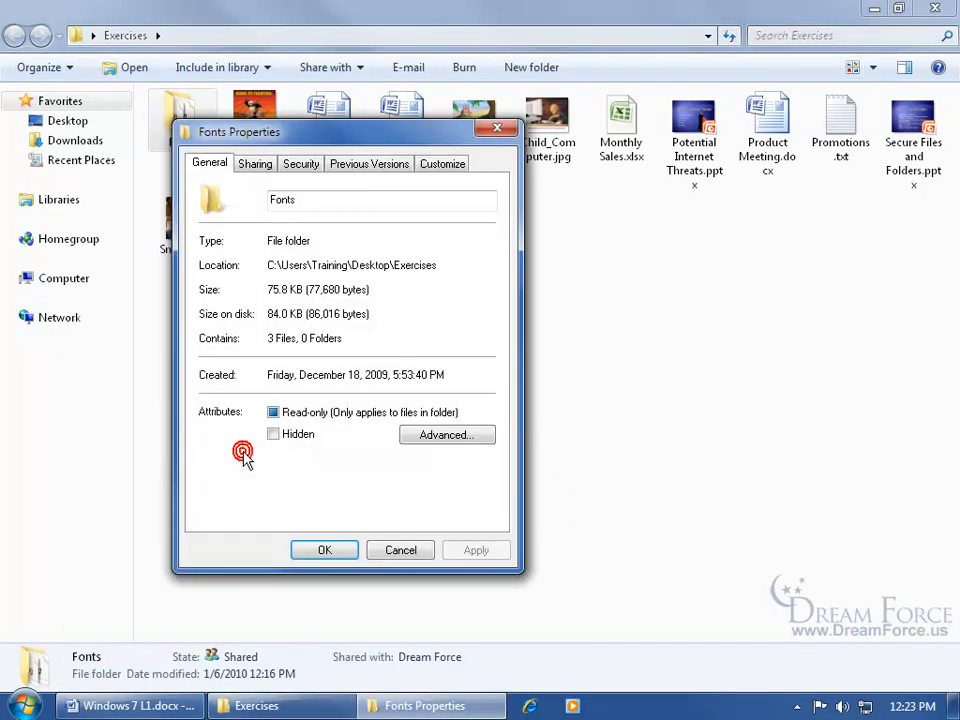
click(442, 163)
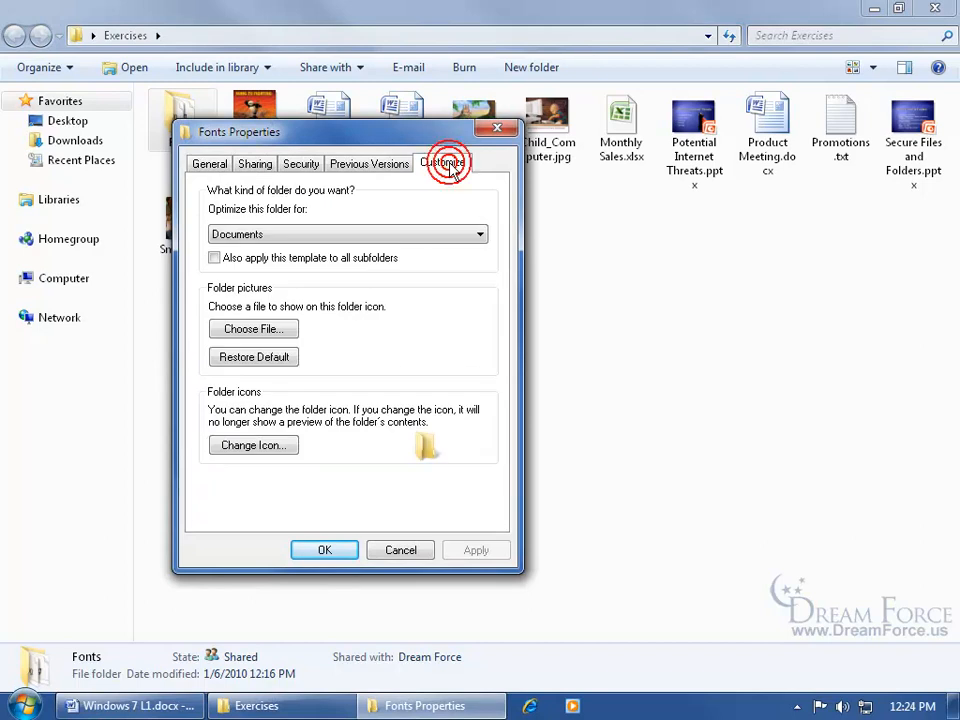
click(442, 163)
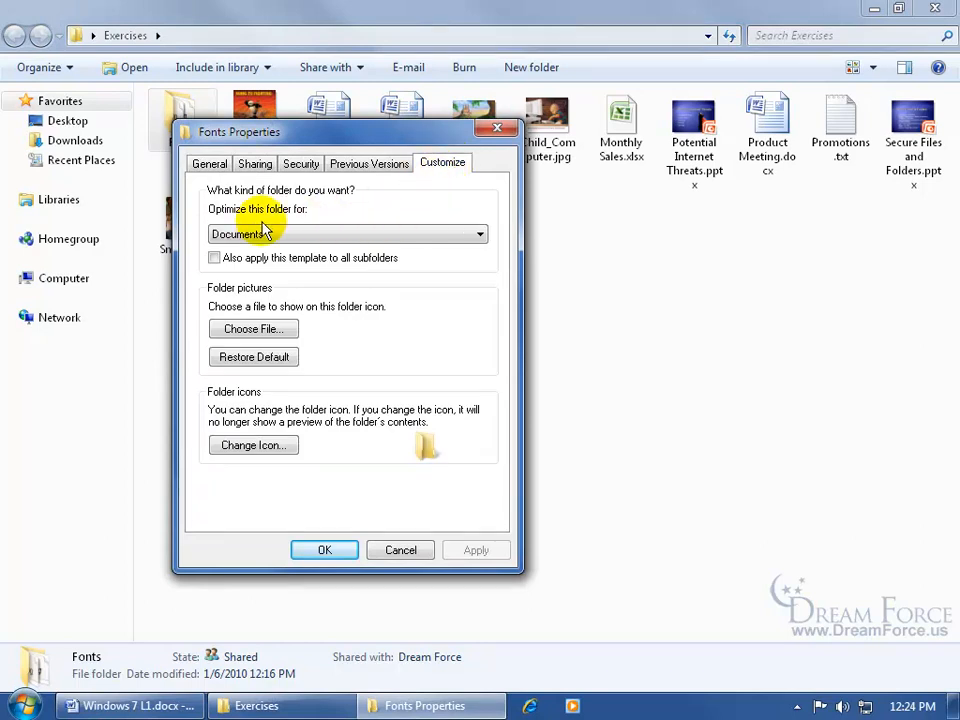
click(480, 234)
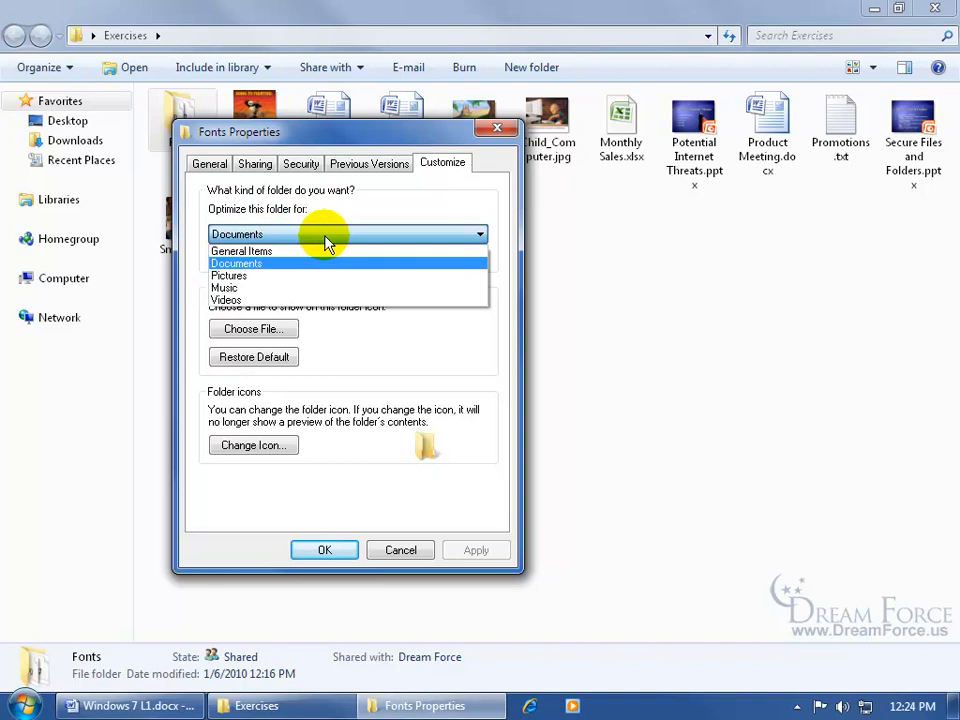
mouse_move(313, 300)
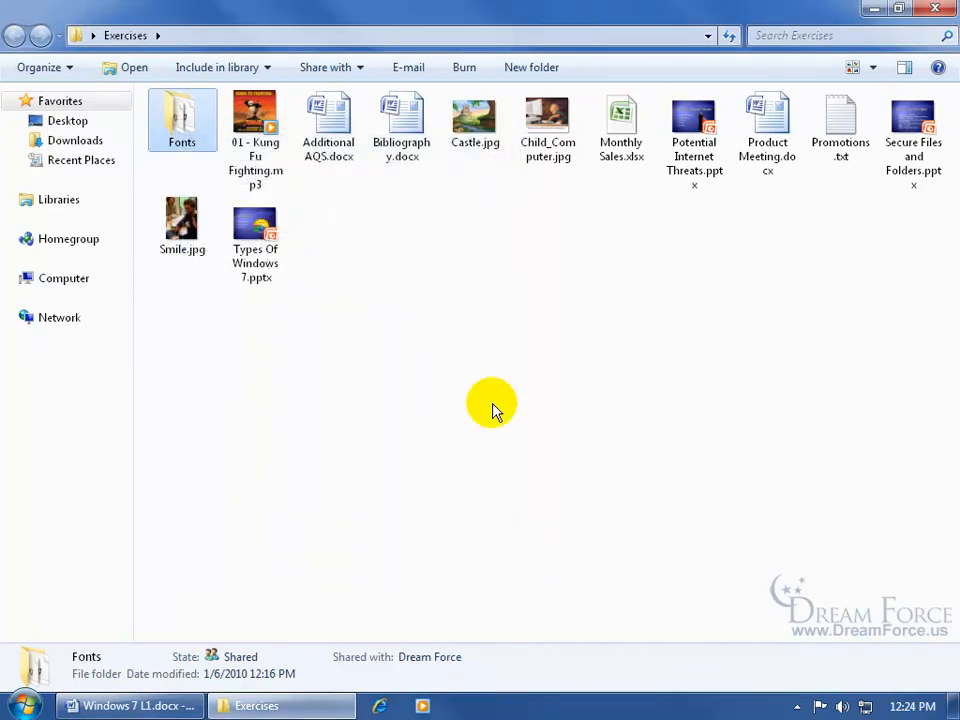
mouse_move(182, 120)
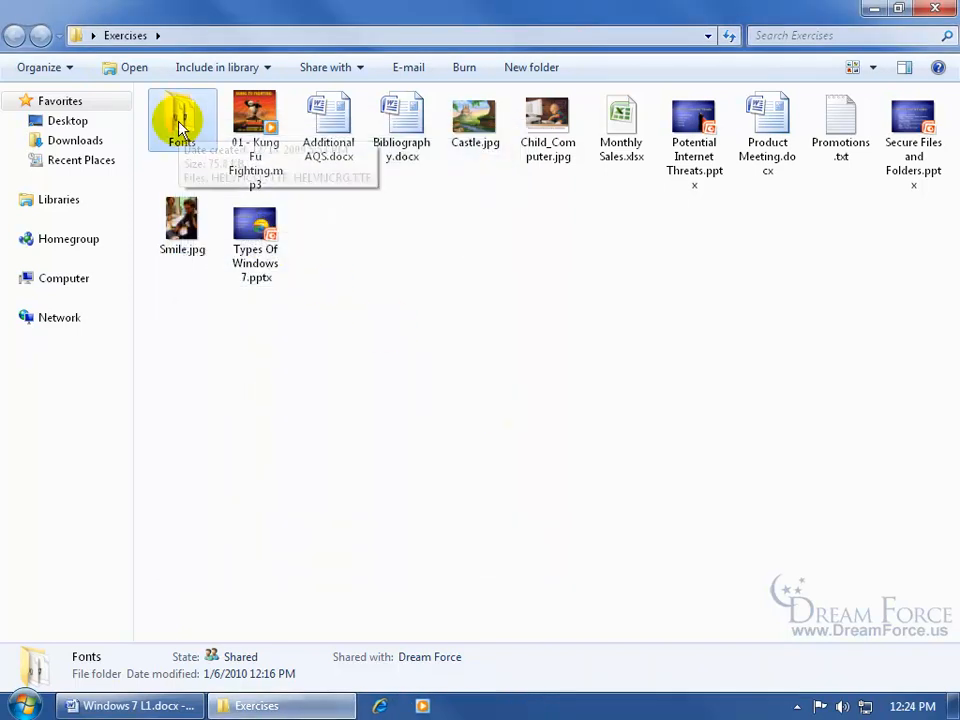
mouse_move(182, 118)
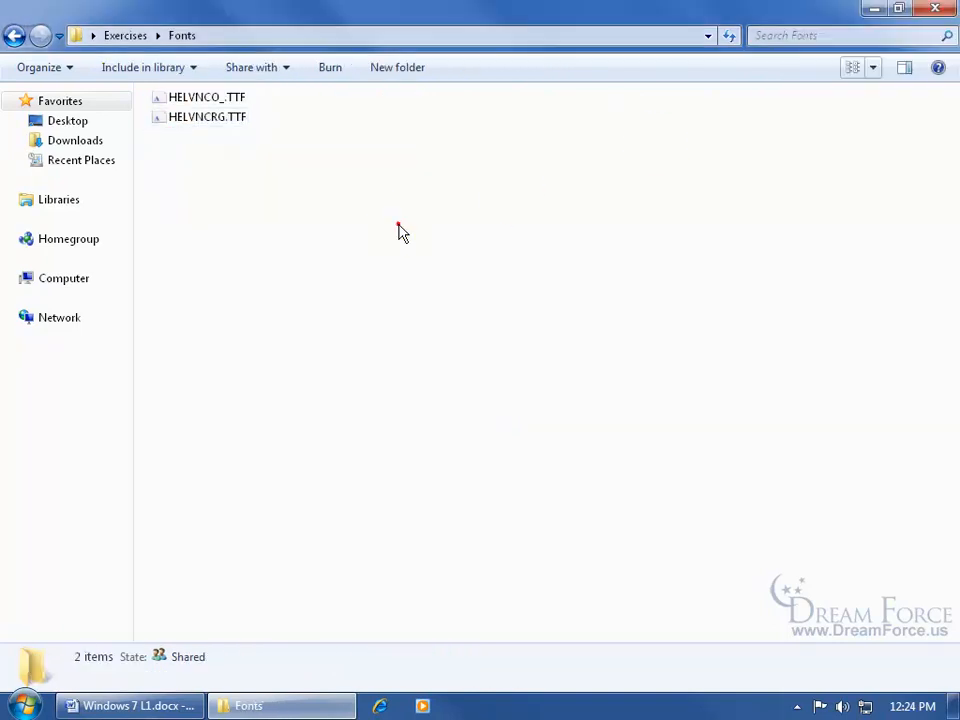
mouse_move(363, 178)
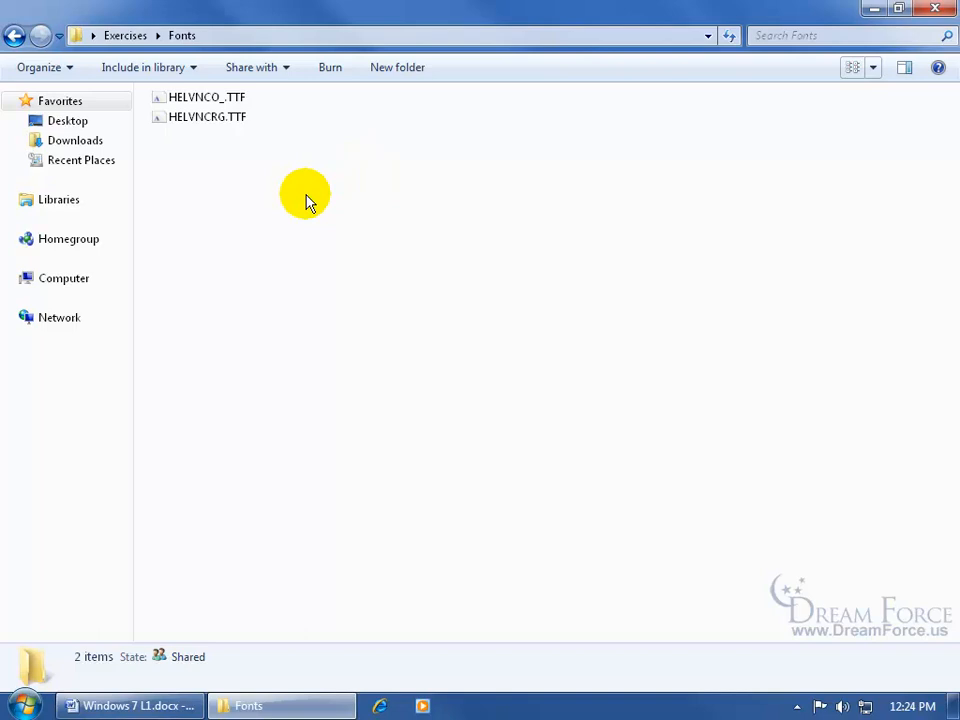
mouse_move(308, 183)
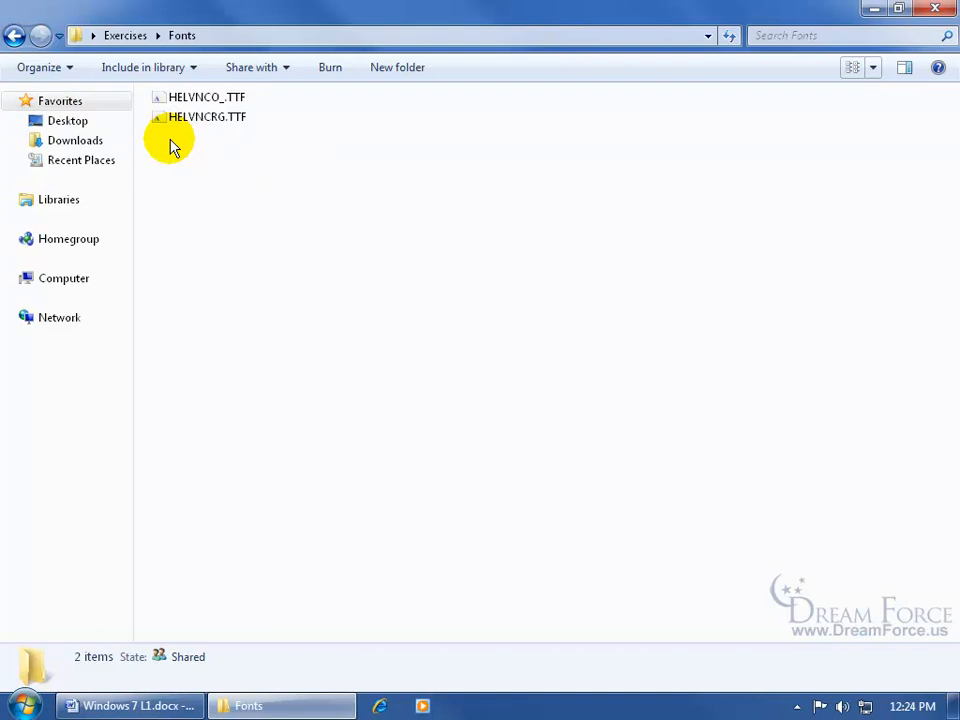
Close the Fonts folder window to return to the desktop
click(934, 9)
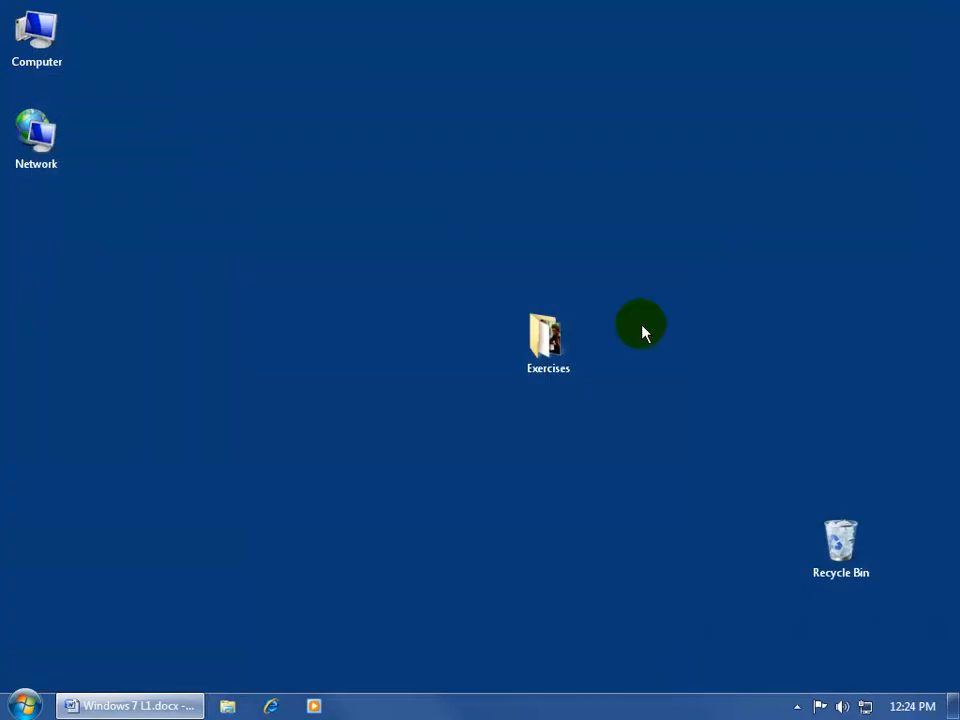
View the Exercises folder's Customize properties and close them without changes
right_click(547, 340)
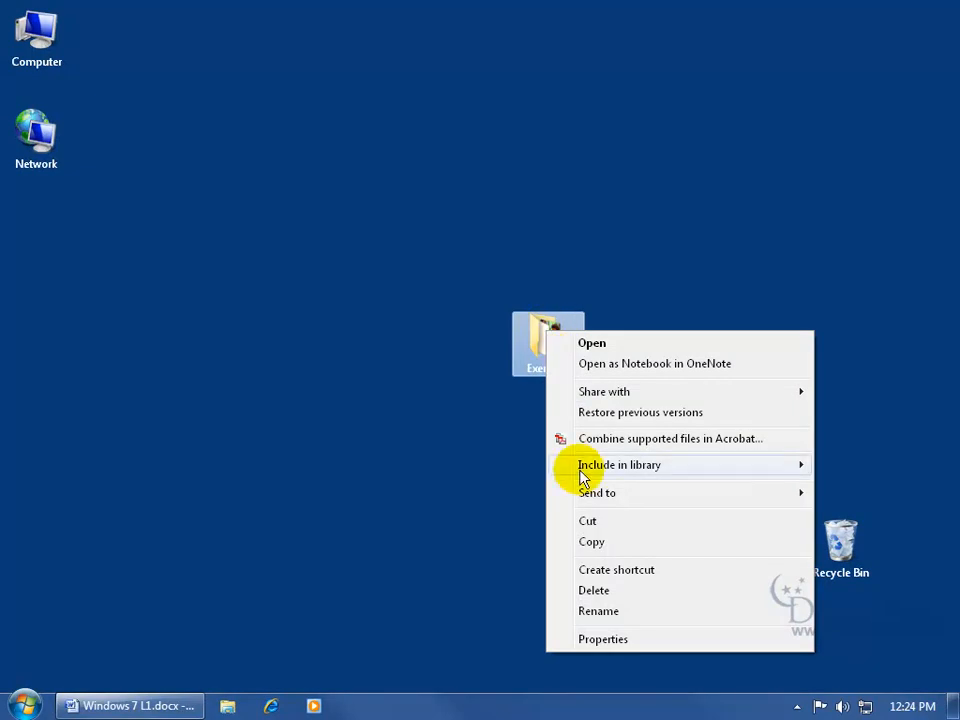
click(603, 638)
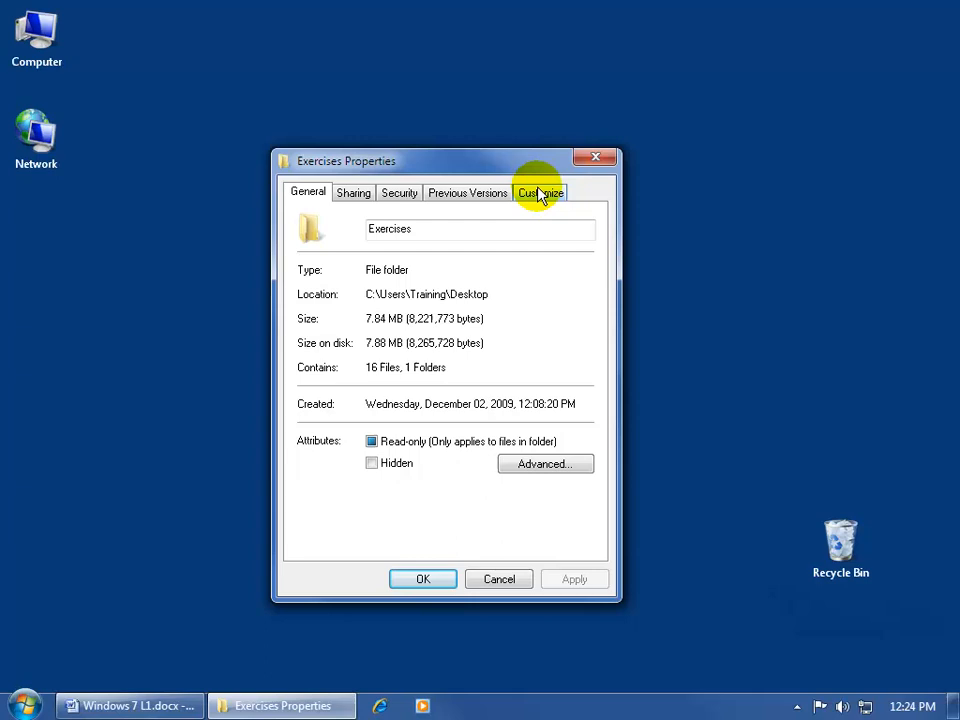
click(541, 192)
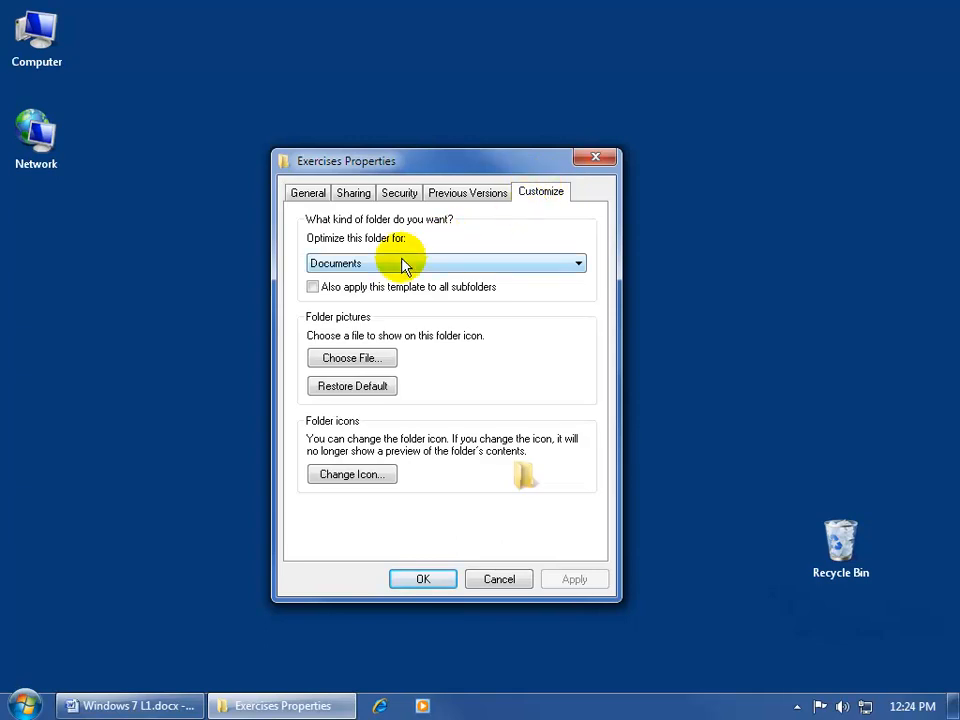
mouse_move(596, 159)
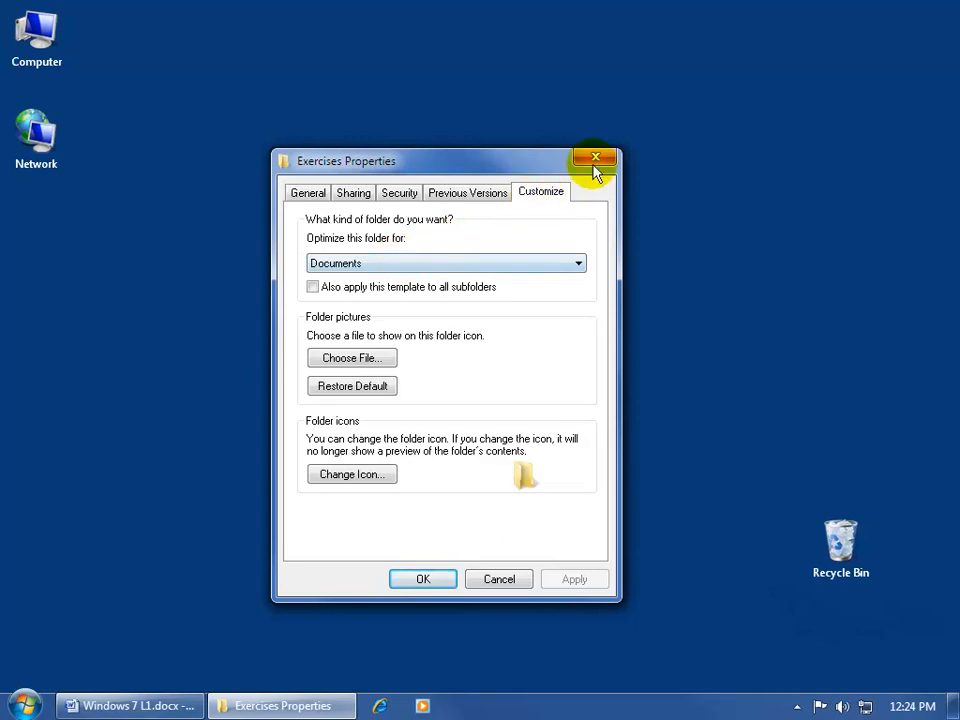
click(596, 159)
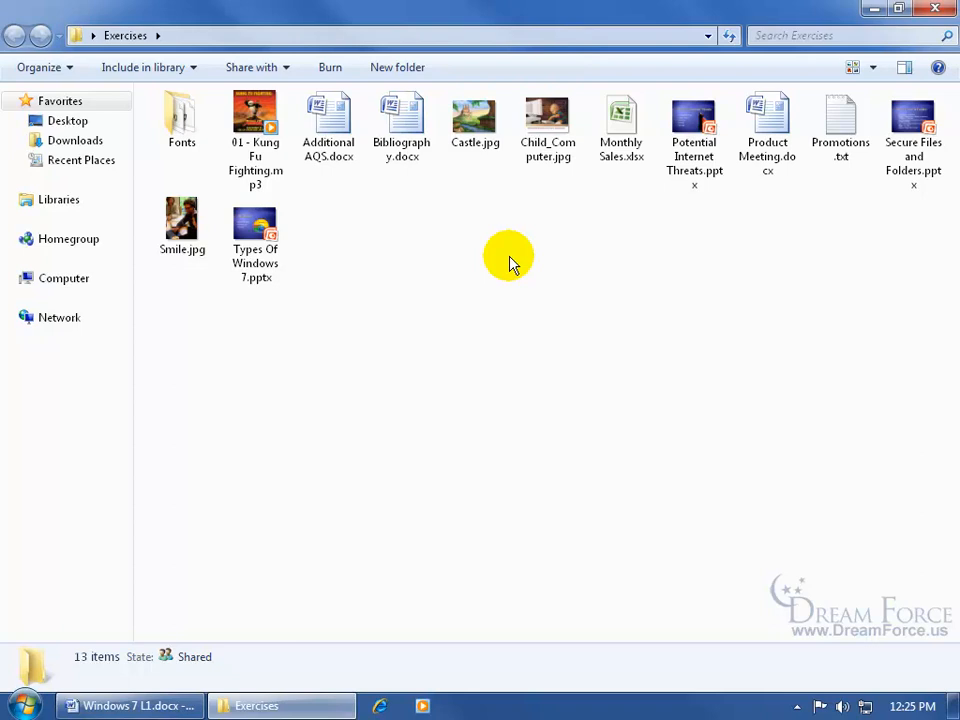
Keep Exercises in Medium Icons view and show the classic menu bar with Alt
click(873, 67)
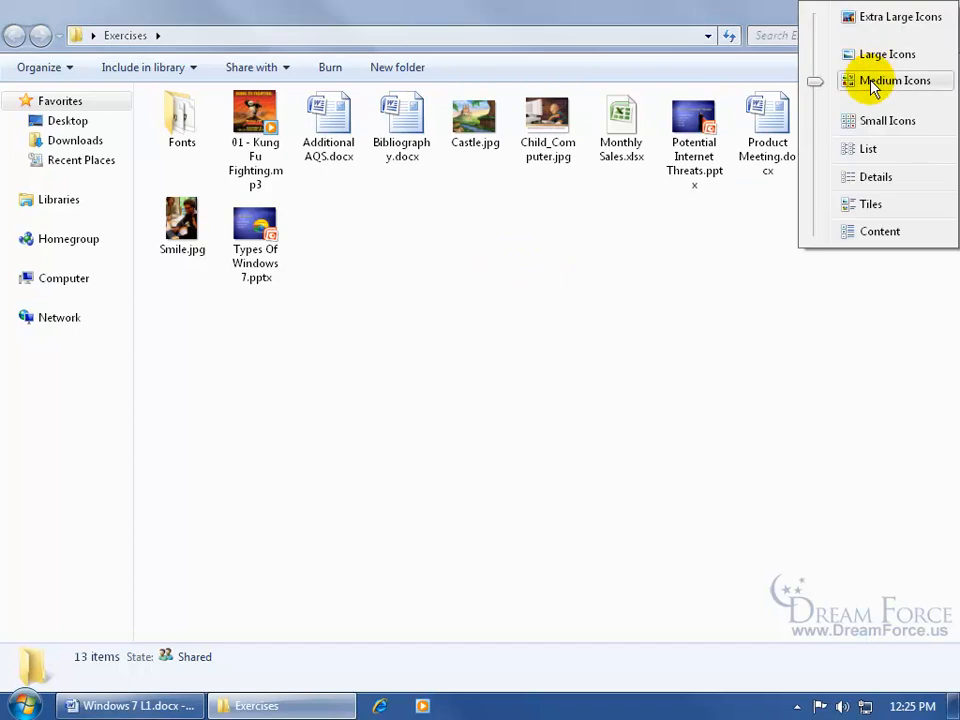
click(893, 80)
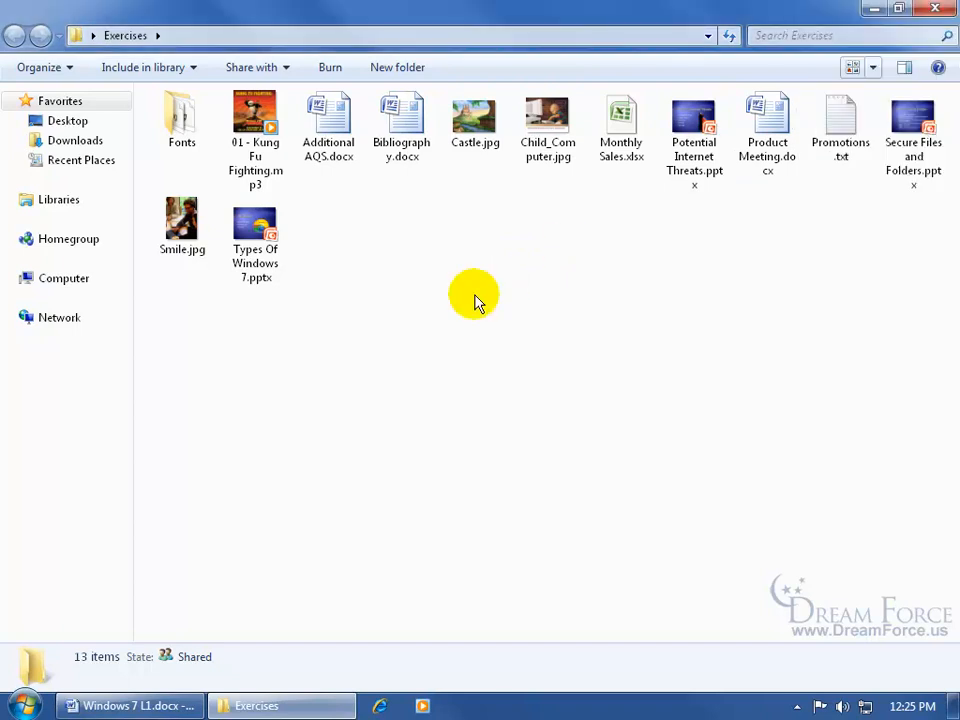
mouse_move(435, 280)
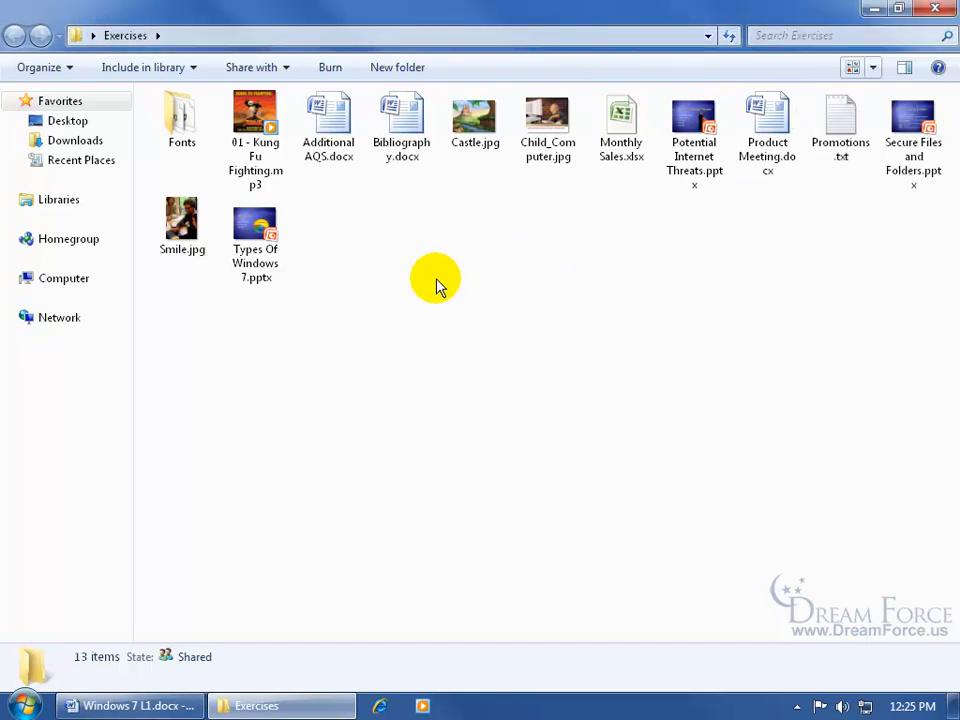
key(alt)
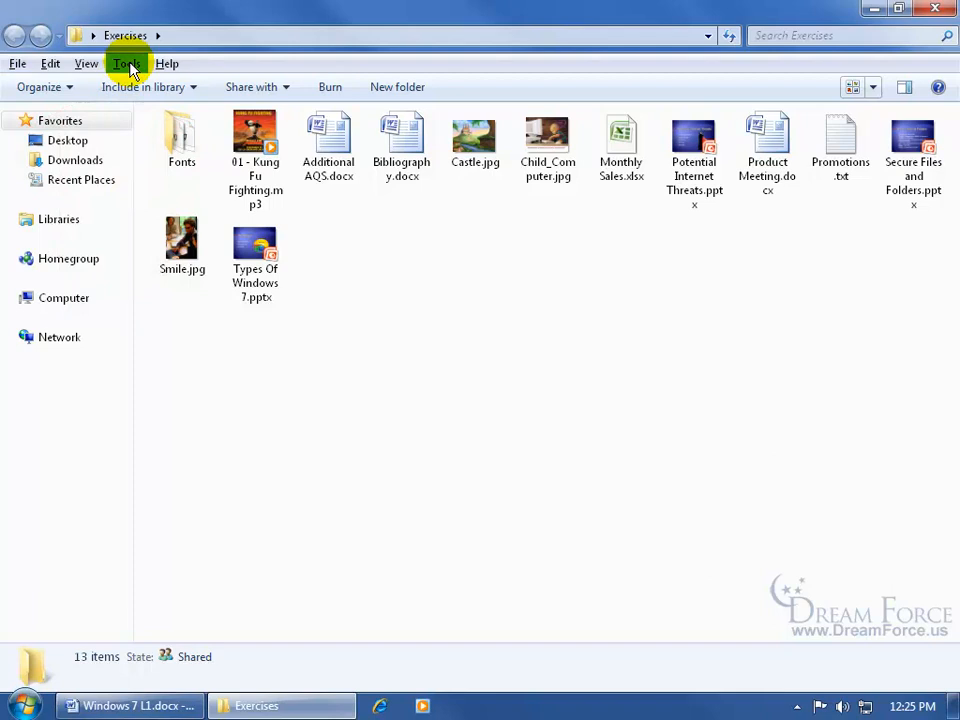
Use Folder Options' Apply to Folders to give all similar folders Medium Icons
click(127, 63)
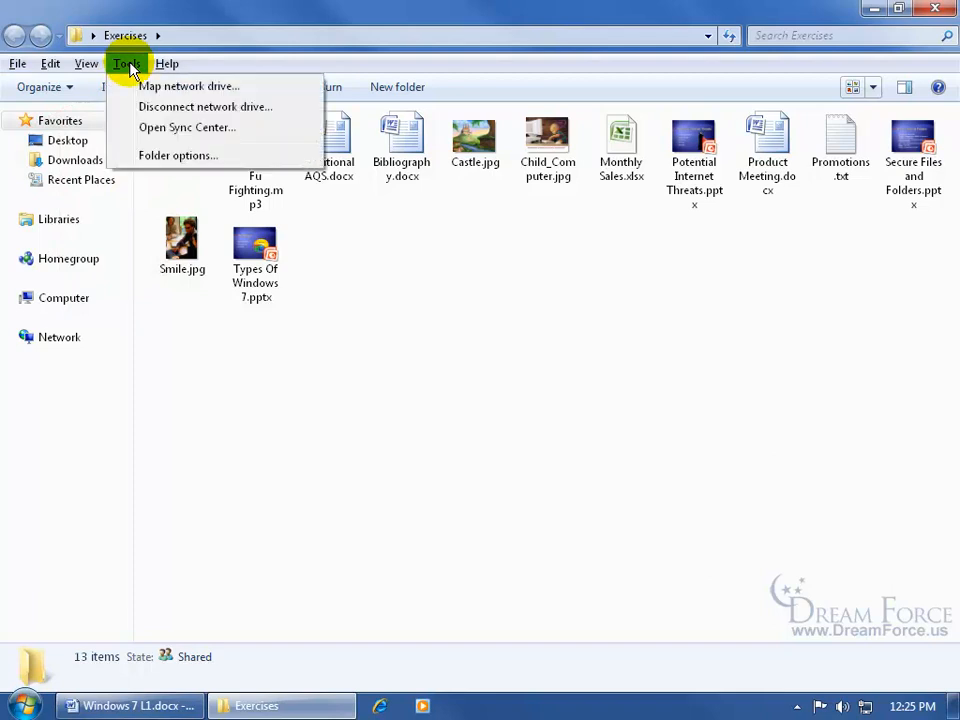
click(178, 155)
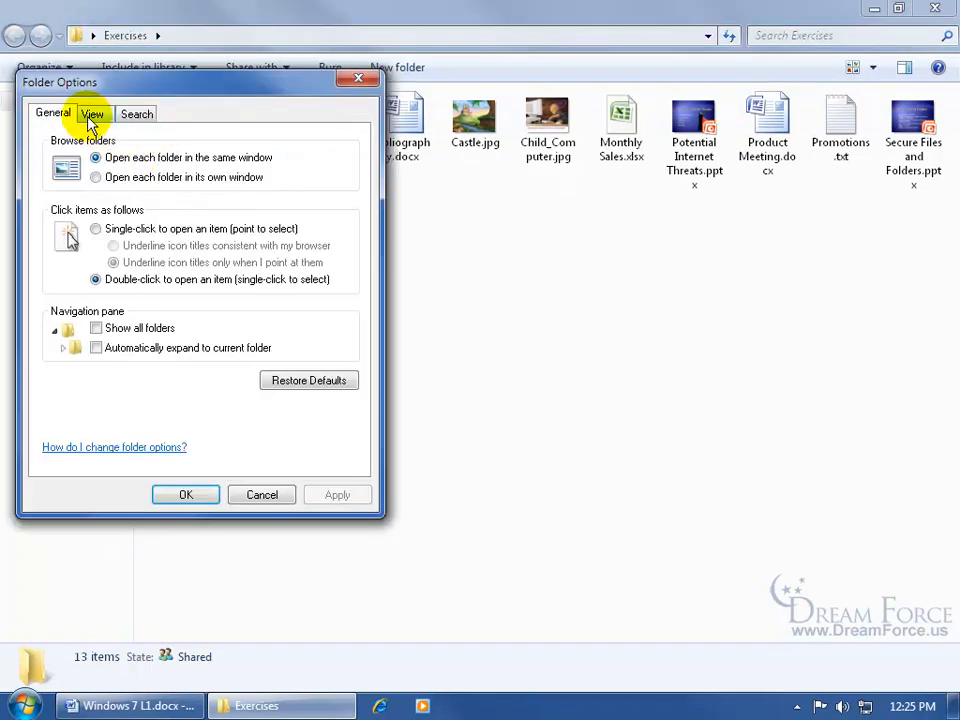
click(92, 113)
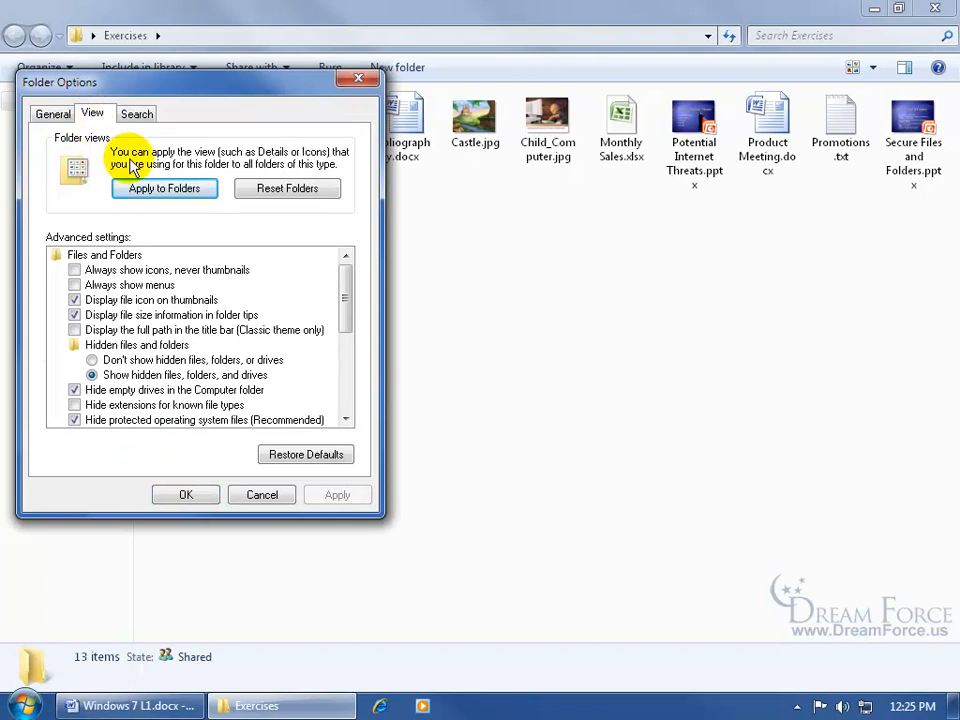
mouse_move(237, 173)
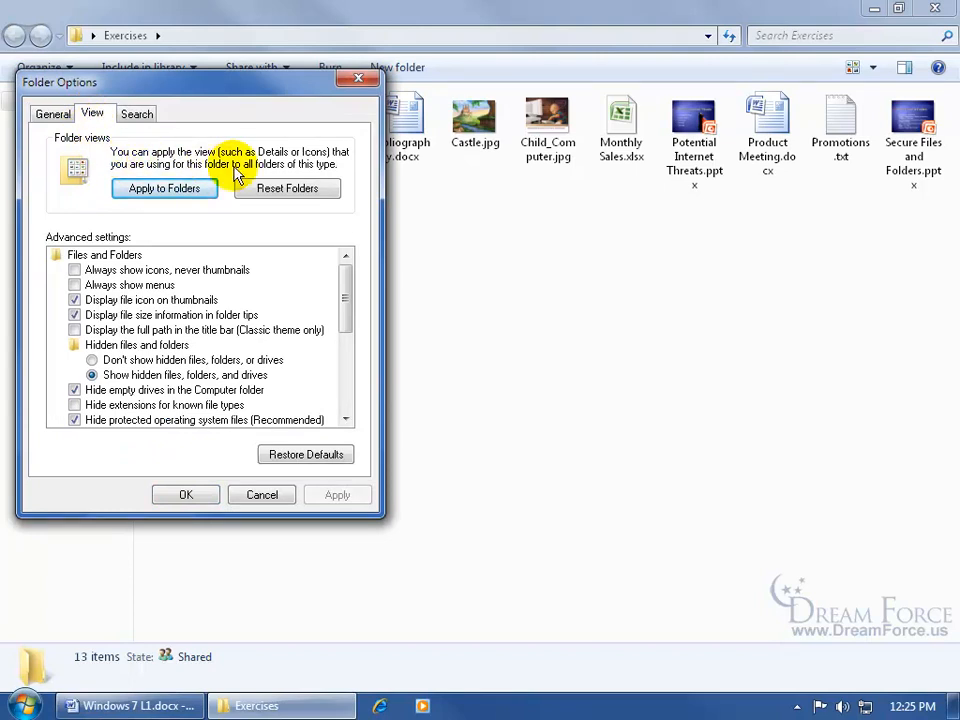
mouse_move(268, 178)
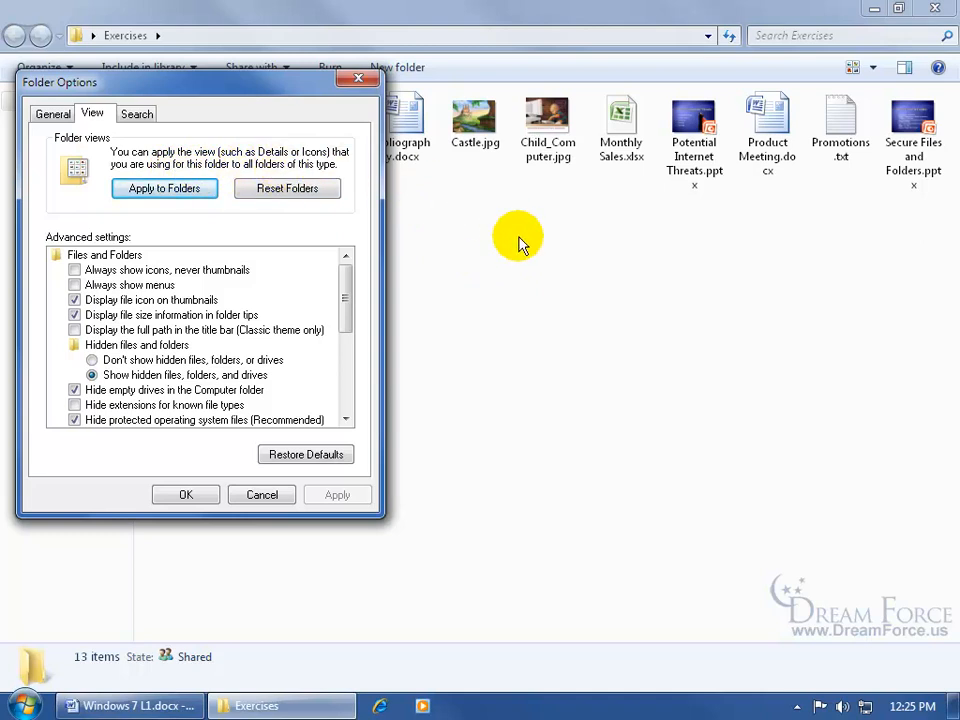
mouse_move(164, 188)
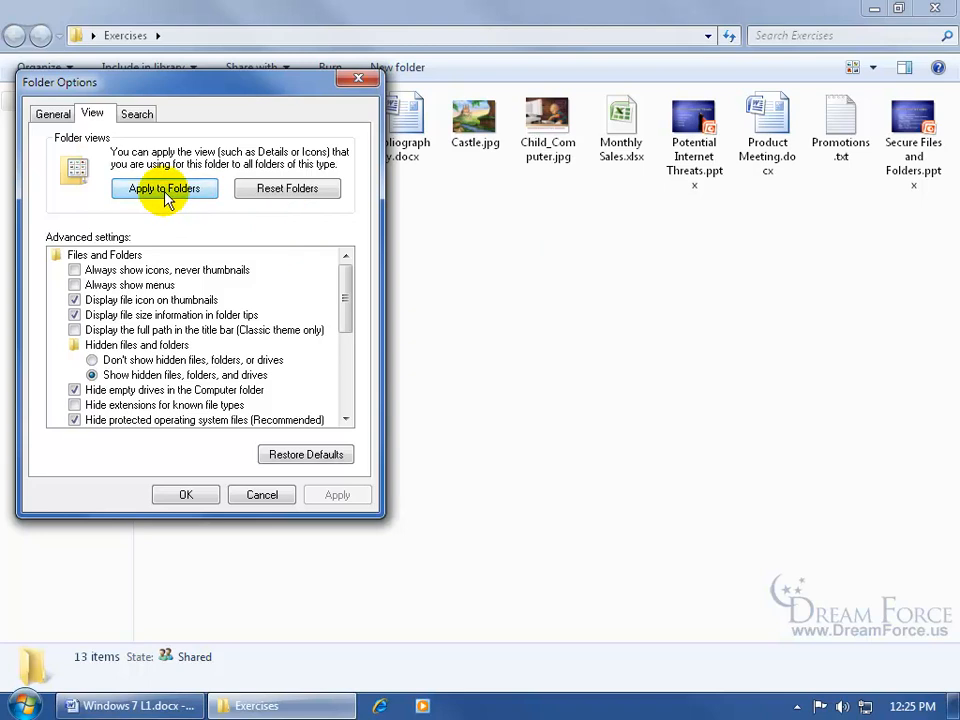
click(164, 188)
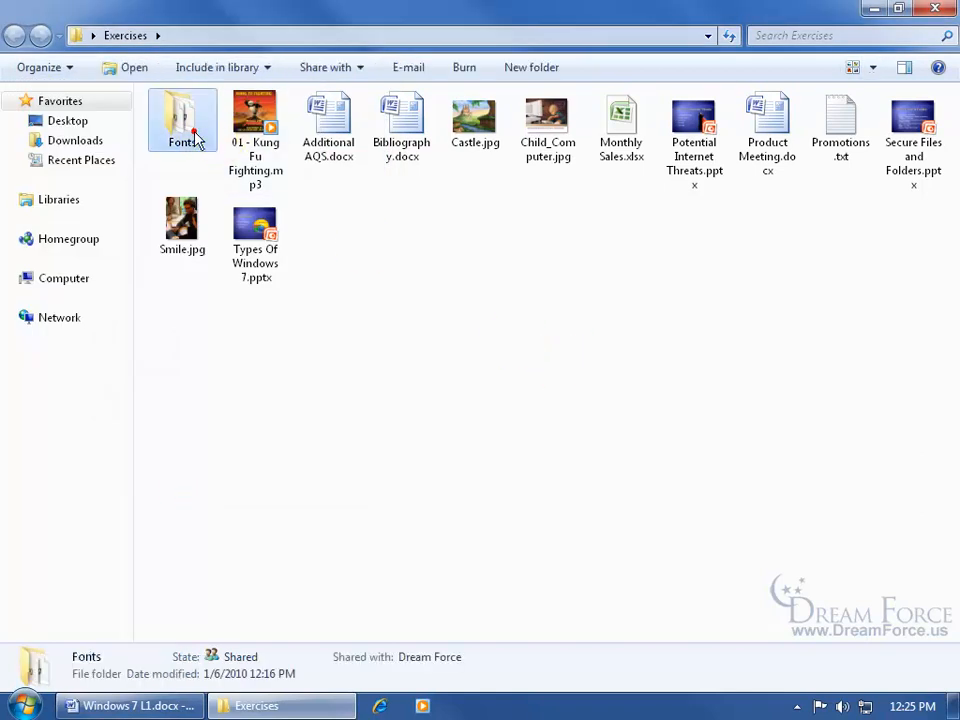
Switch the Fonts folder to Details view, then go back and reopen it to verify
double_click(182, 120)
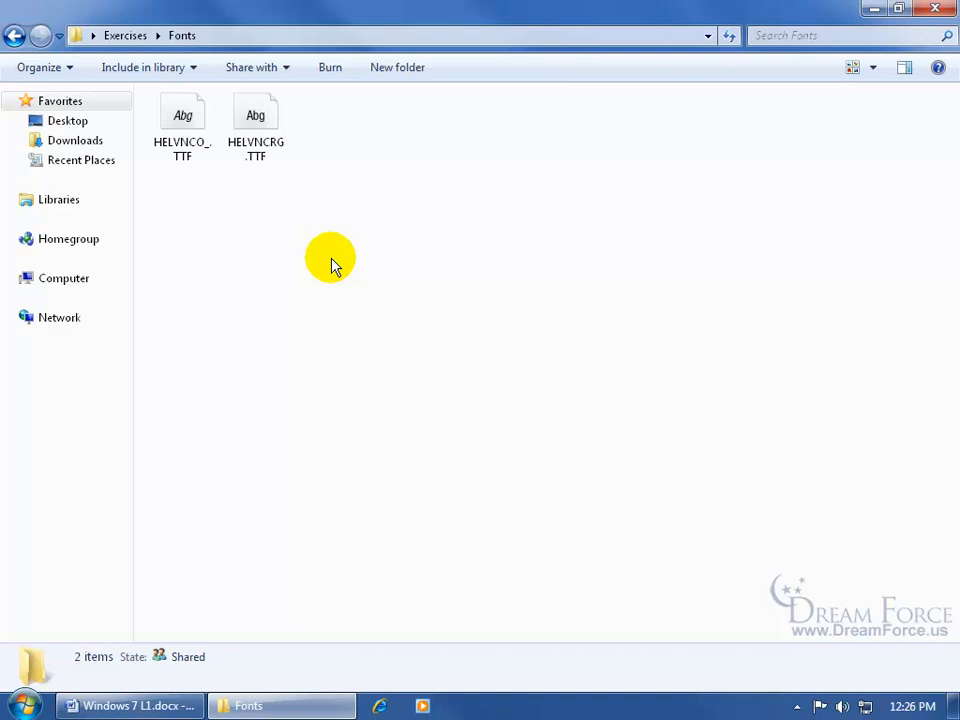
mouse_move(245, 210)
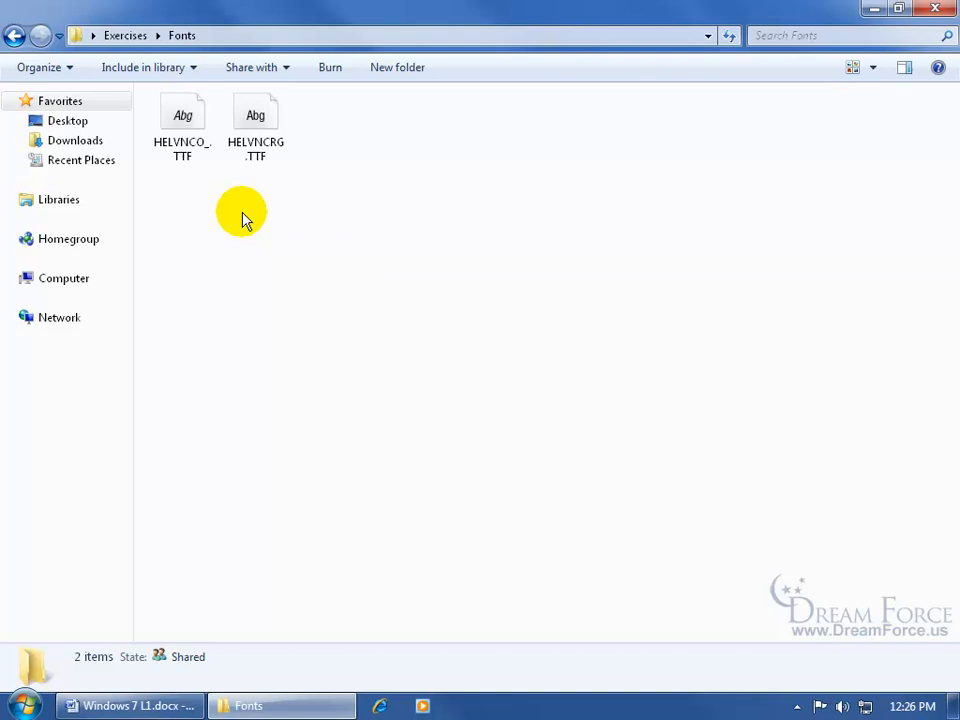
mouse_move(276, 213)
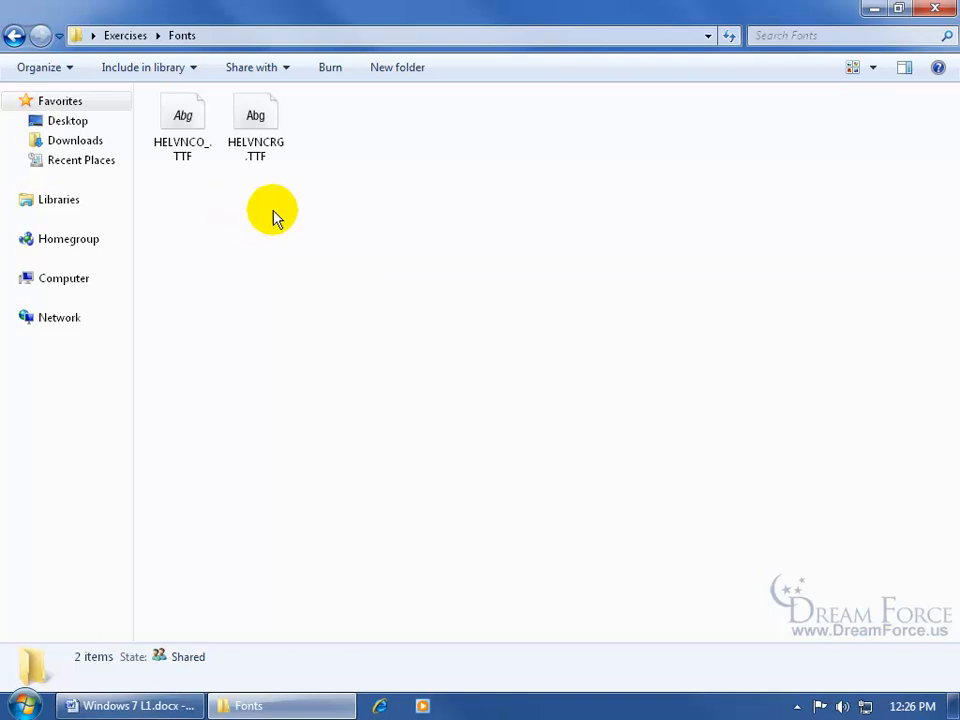
click(873, 67)
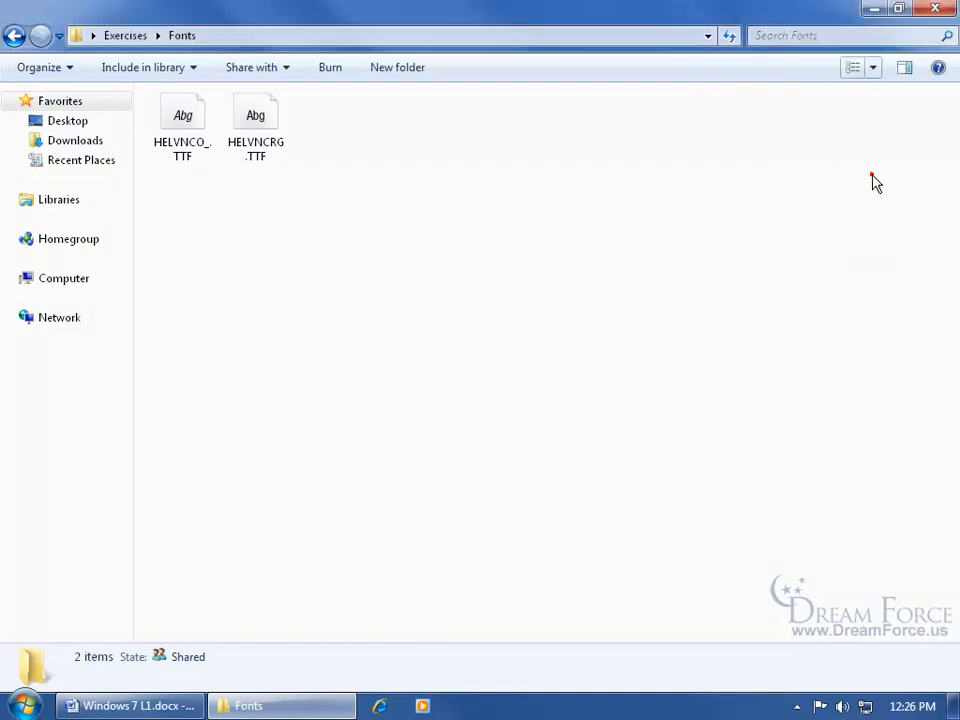
click(125, 35)
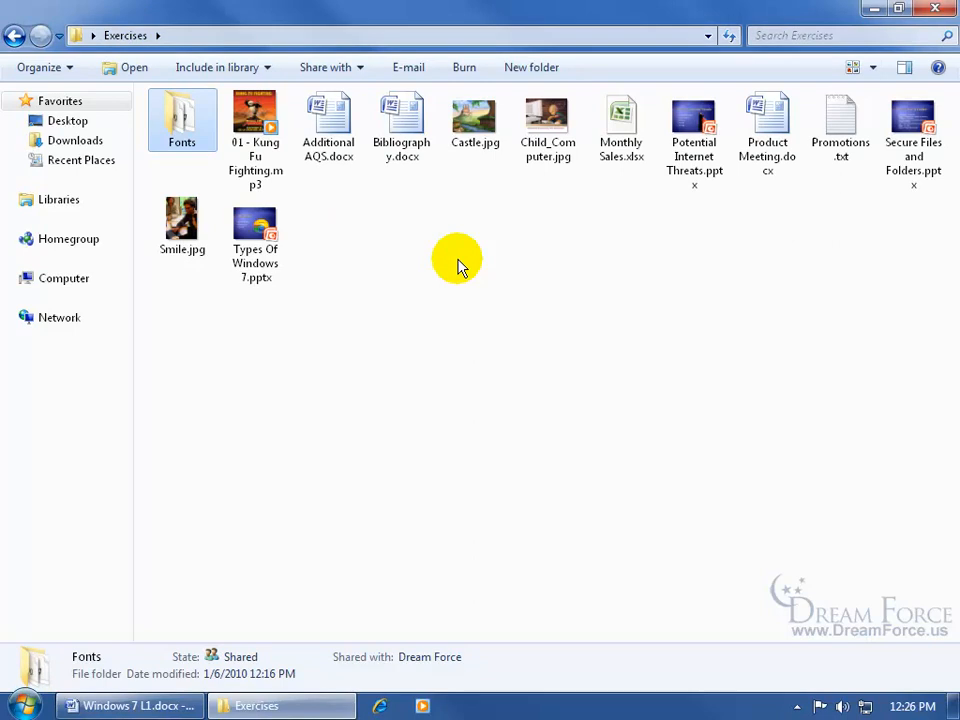
double_click(182, 120)
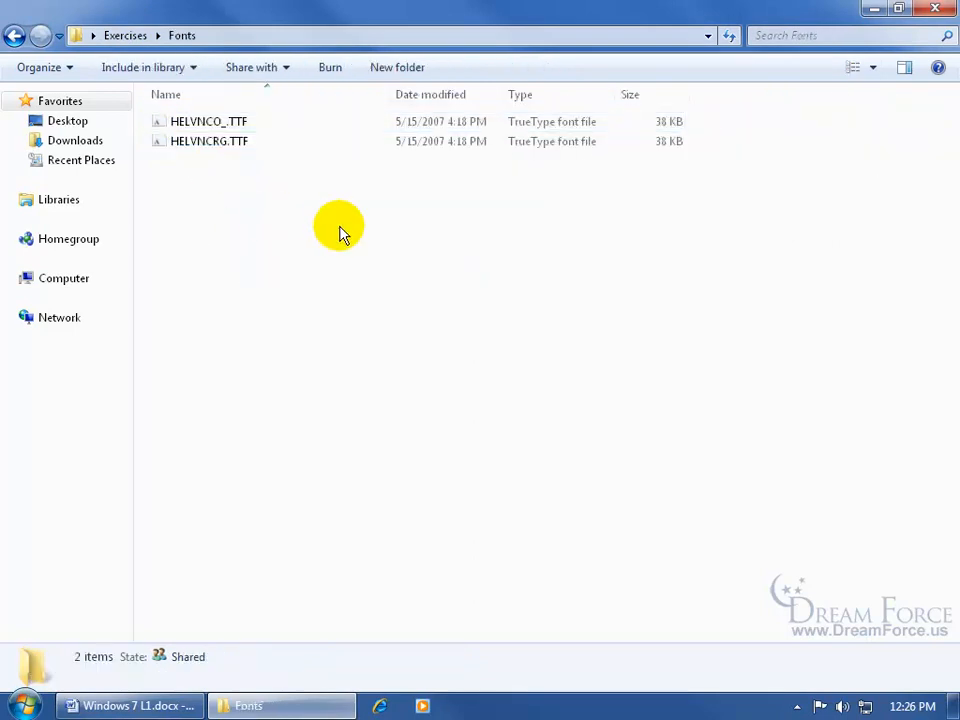
mouse_move(323, 205)
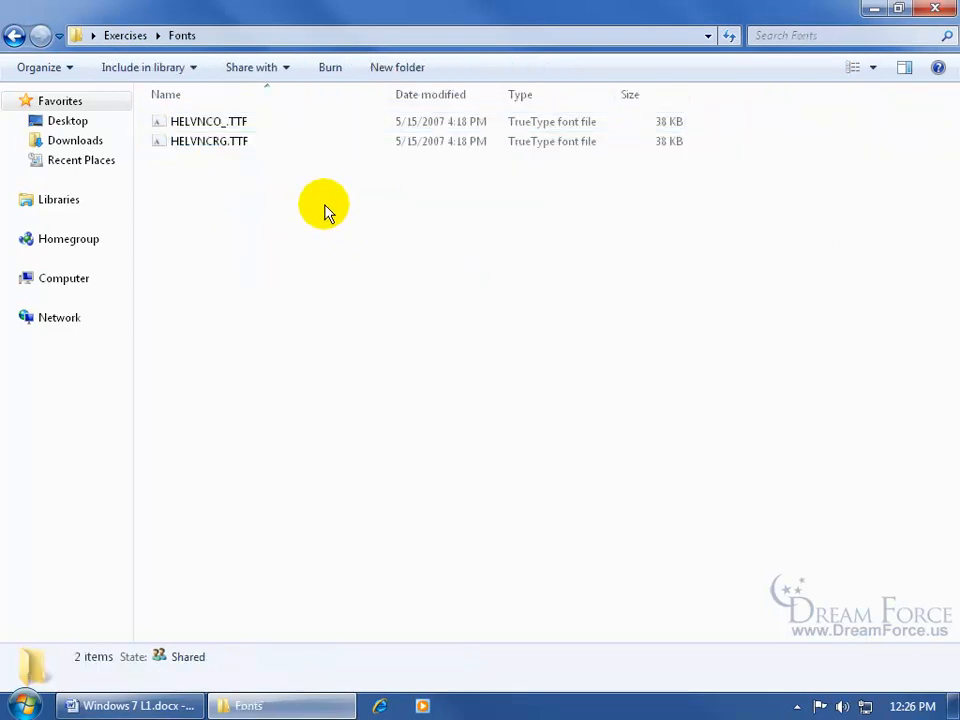